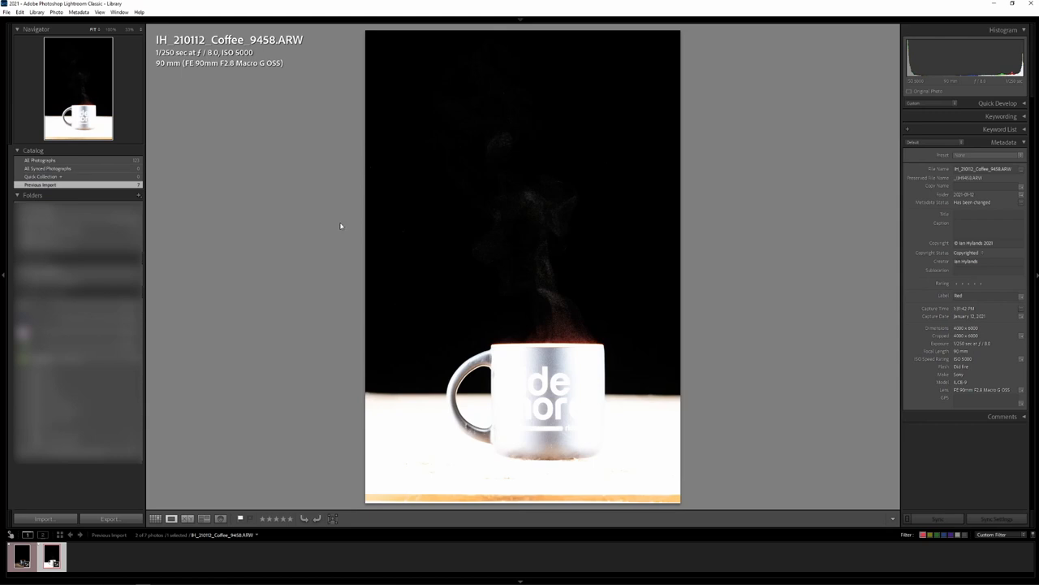
# Step: Open the selected coffee mug photo in the Develop module
pyautogui.click(39, 11)
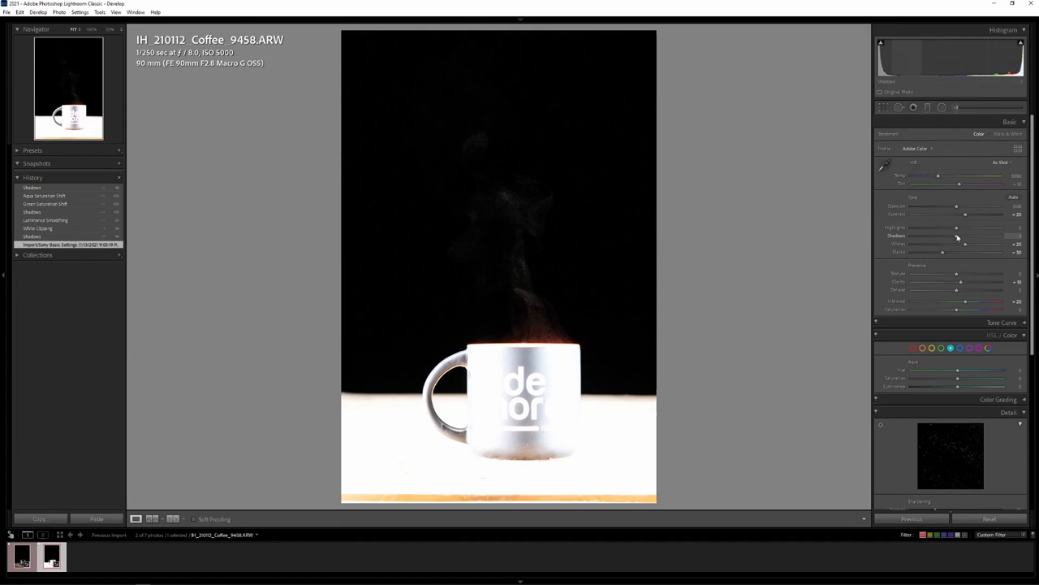
# Step: Raise the Basic-panel tone slider so the steam shows against the black background
pyautogui.moveTo(957, 237); pyautogui.dragTo(978, 237)
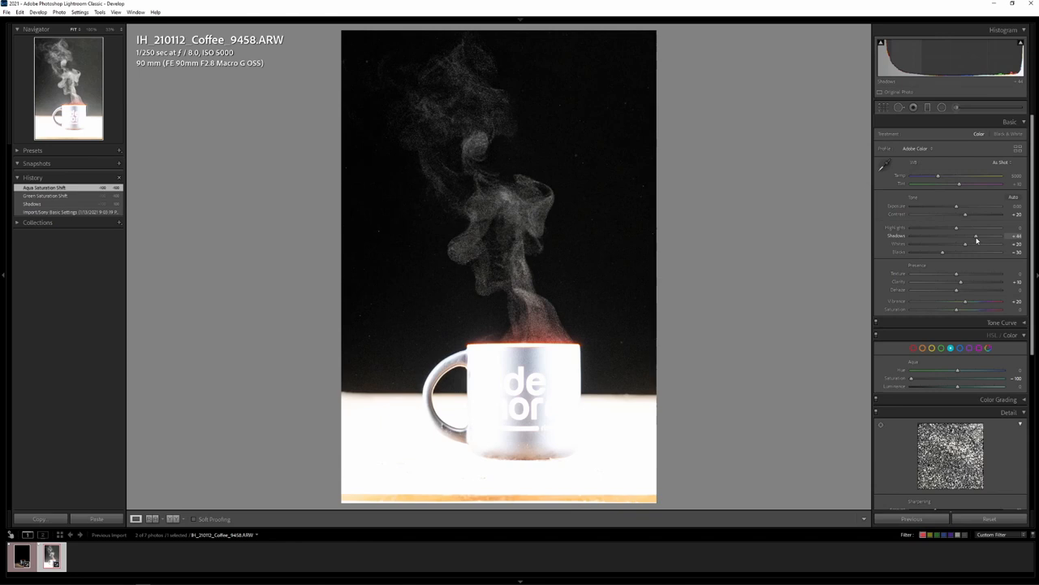
pyautogui.scroll(-3)
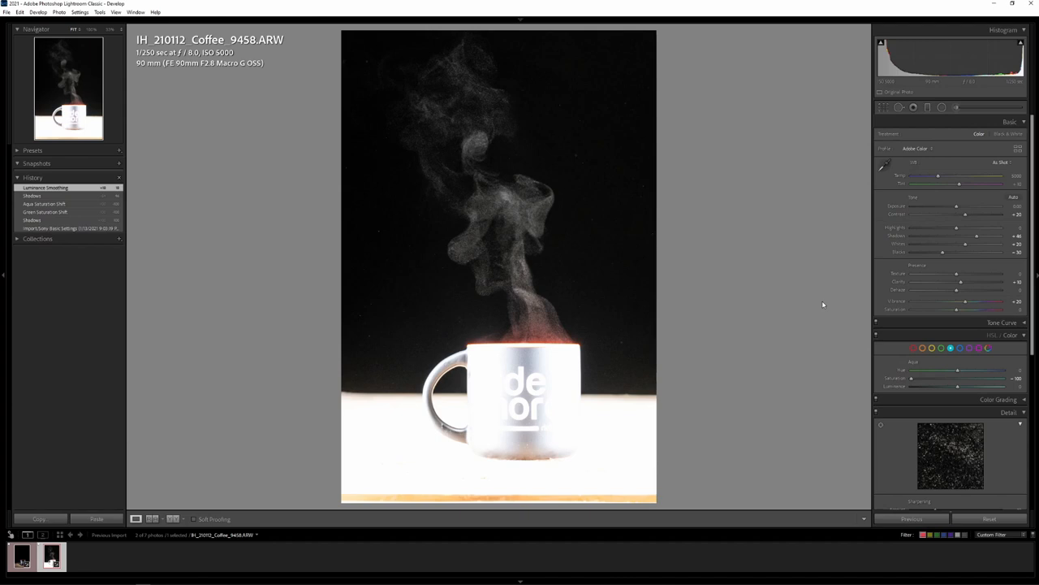
pyautogui.moveTo(835, 292)
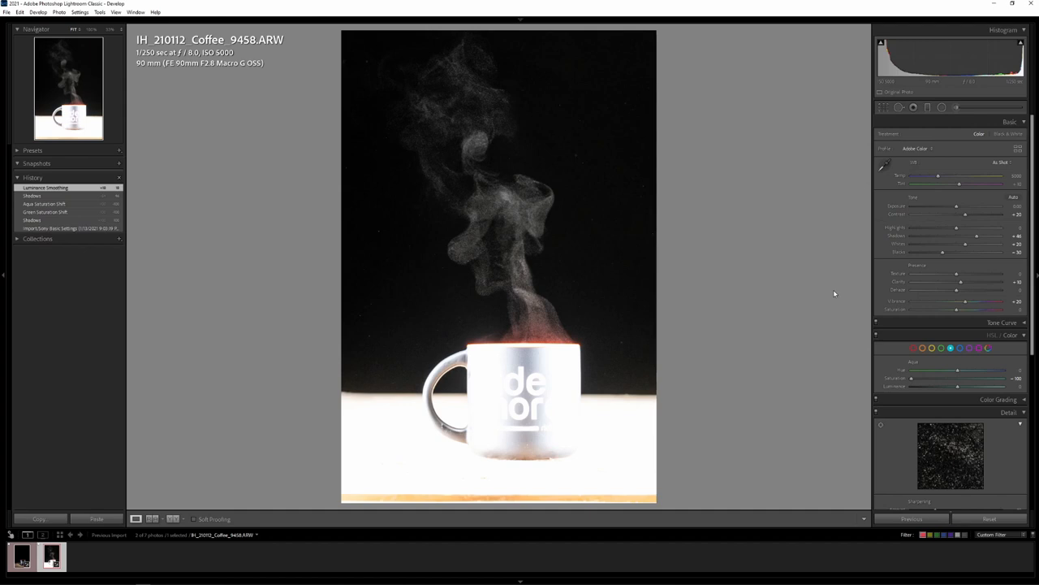
pyautogui.moveTo(796, 291)
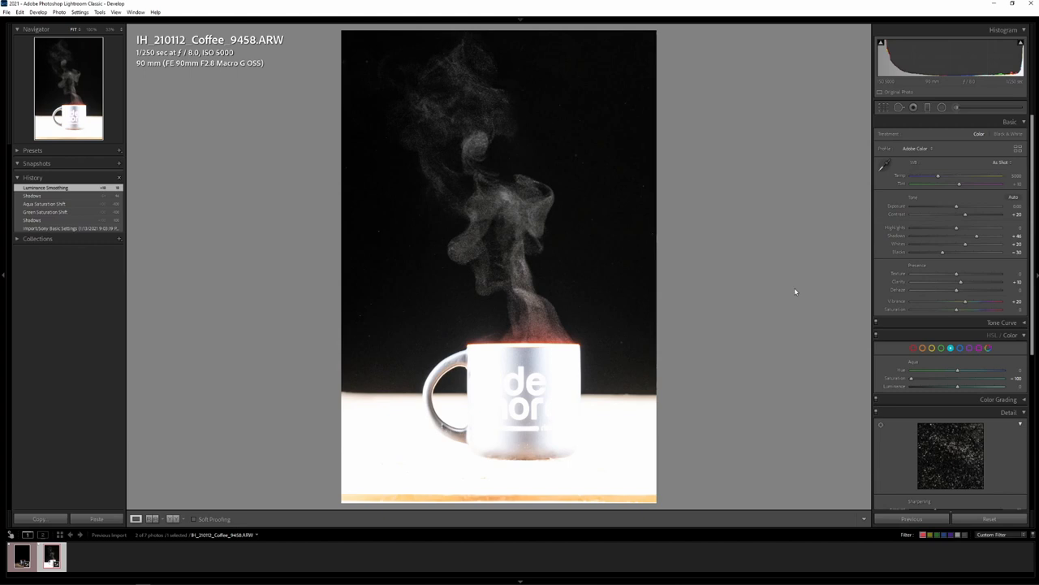
pyautogui.moveTo(755, 283)
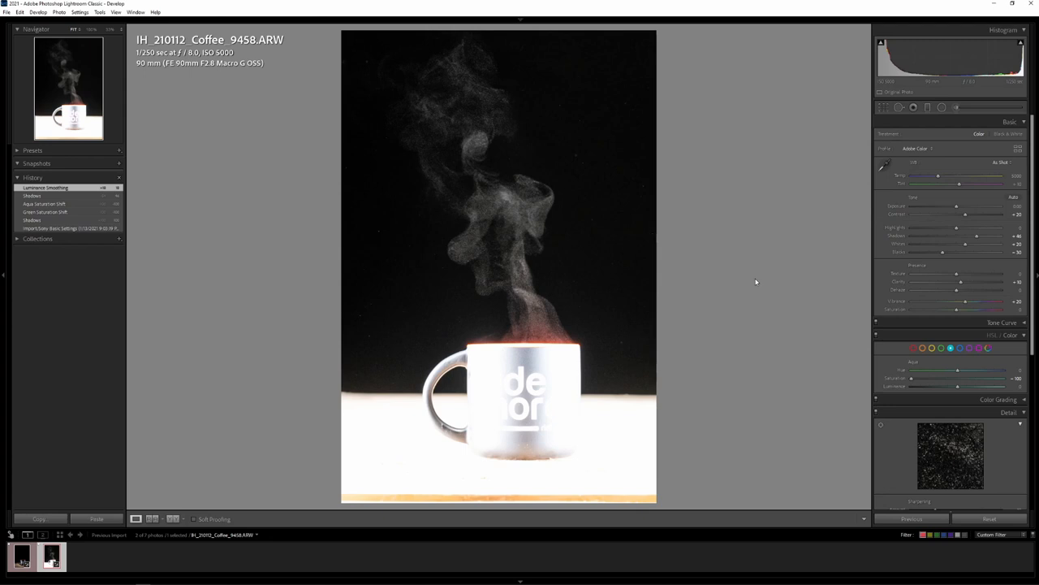
pyautogui.moveTo(718, 273)
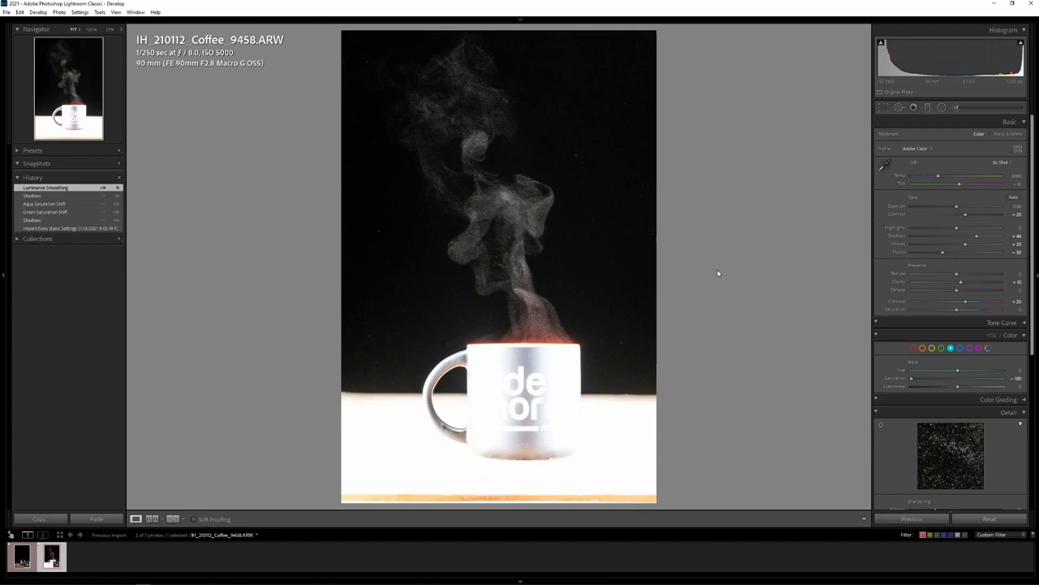
pyautogui.moveTo(679, 262)
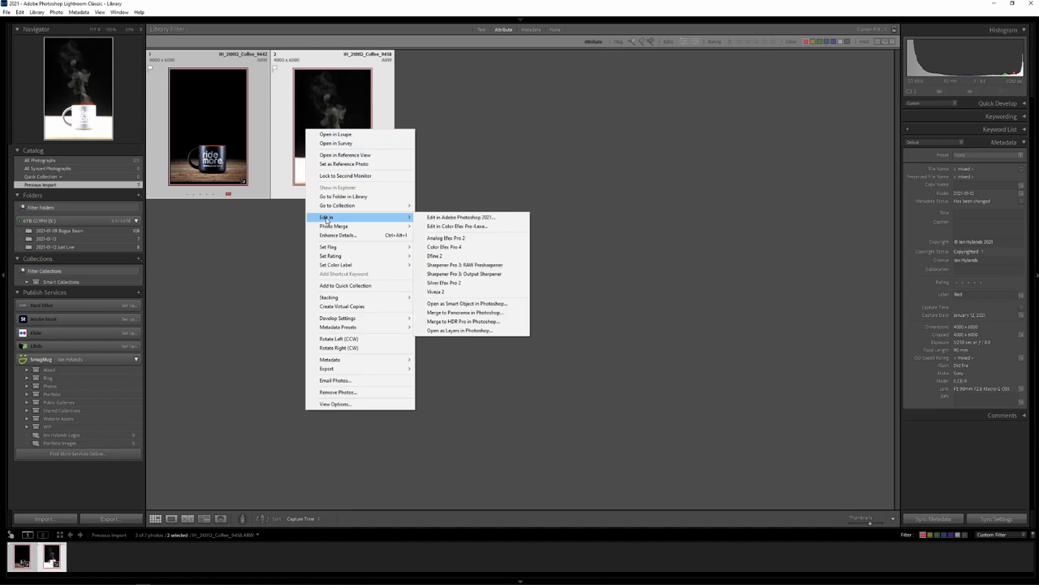
# Step: Send both coffee mug photos to Photoshop as layers of one document
pyautogui.click(459, 217)
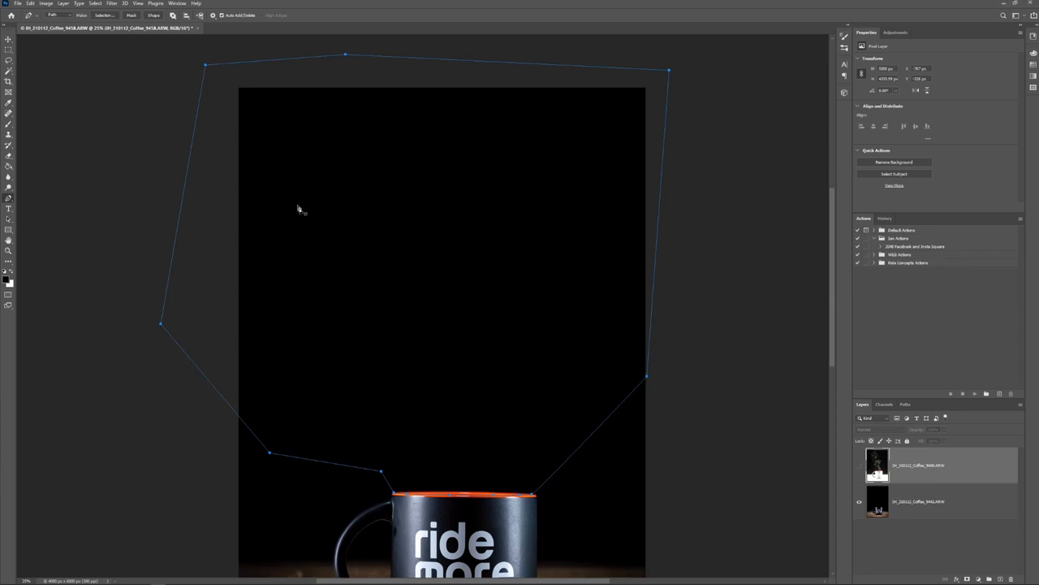
# Step: Close the Polygonal Lasso selection around the steam region above the mug
pyautogui.click(860, 464)
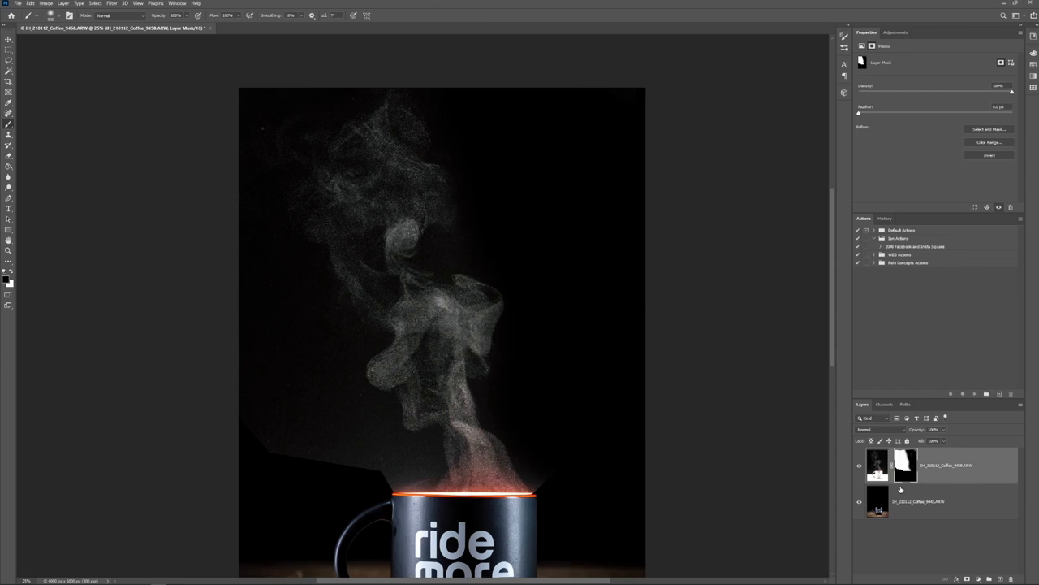
pyautogui.moveTo(247, 237)
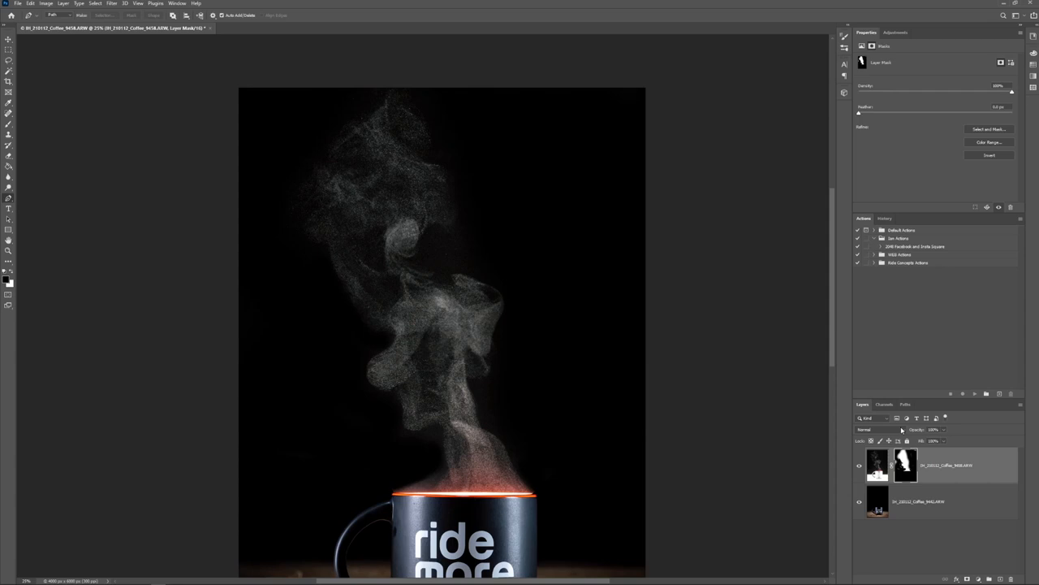
# Step: Change the steam layer's blend mode so it merges into the dark mug photo
pyautogui.click(874, 429)
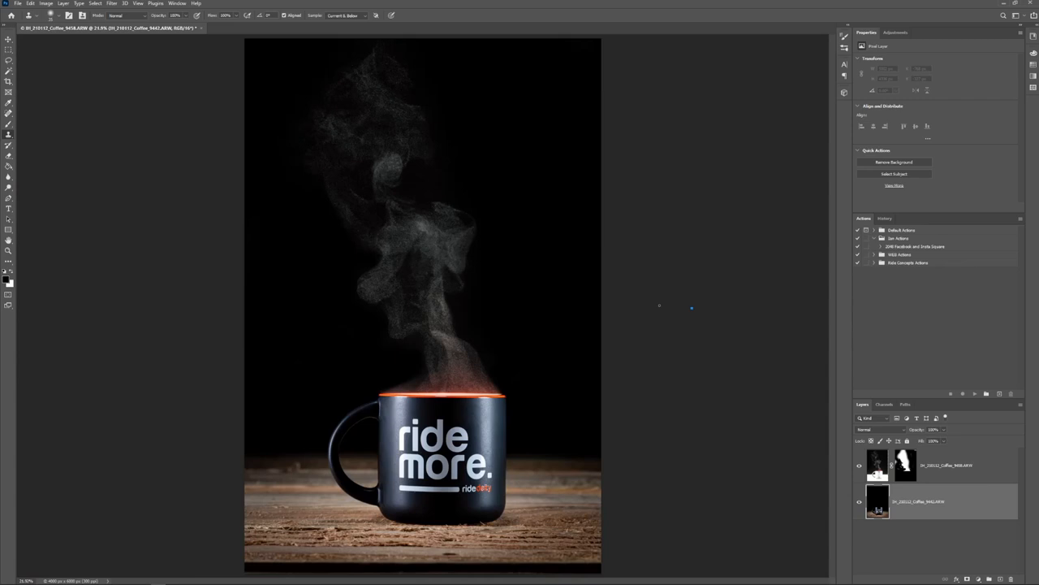
pyautogui.moveTo(663, 309)
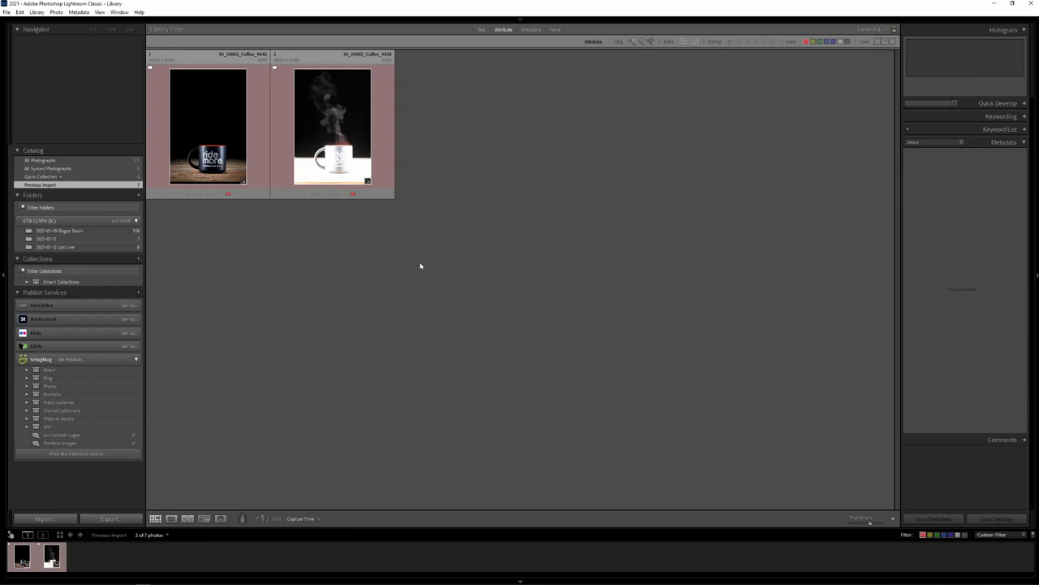
# Step: View the new -Edit.tif composite full size in Loupe view
pyautogui.doubleClick(208, 126)
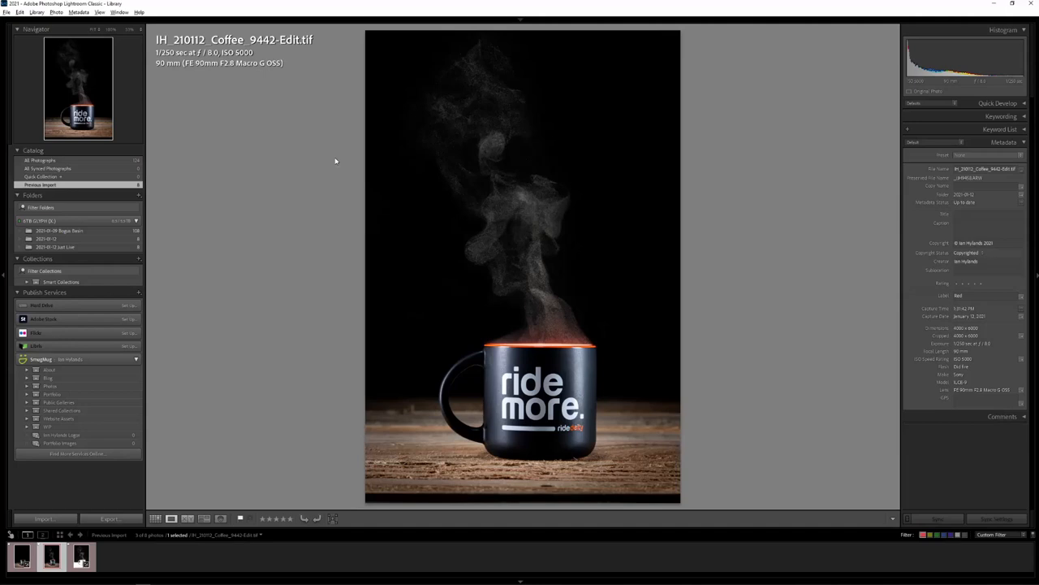